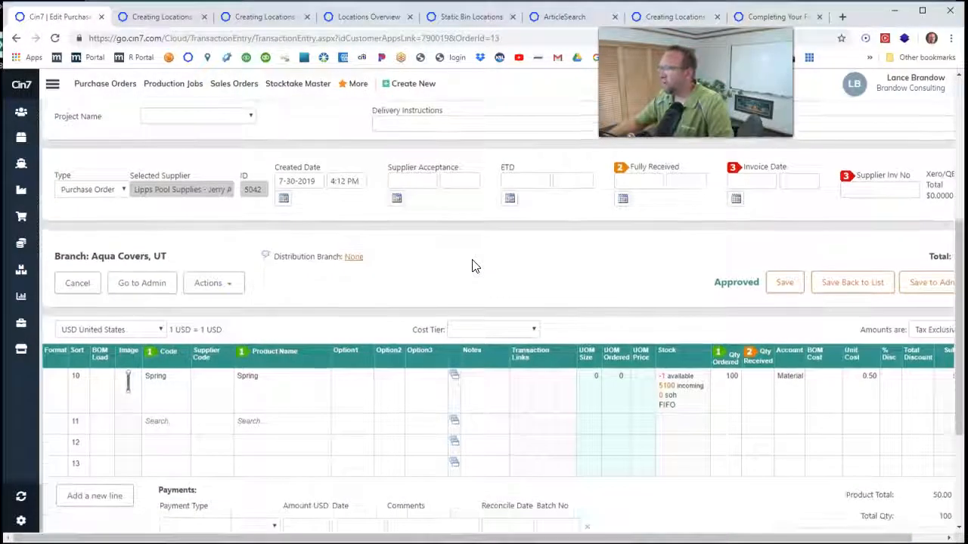
Step: Open Receipt INTO Stock for the purchase order's Spring line, quantity 100
scroll("down", 3)
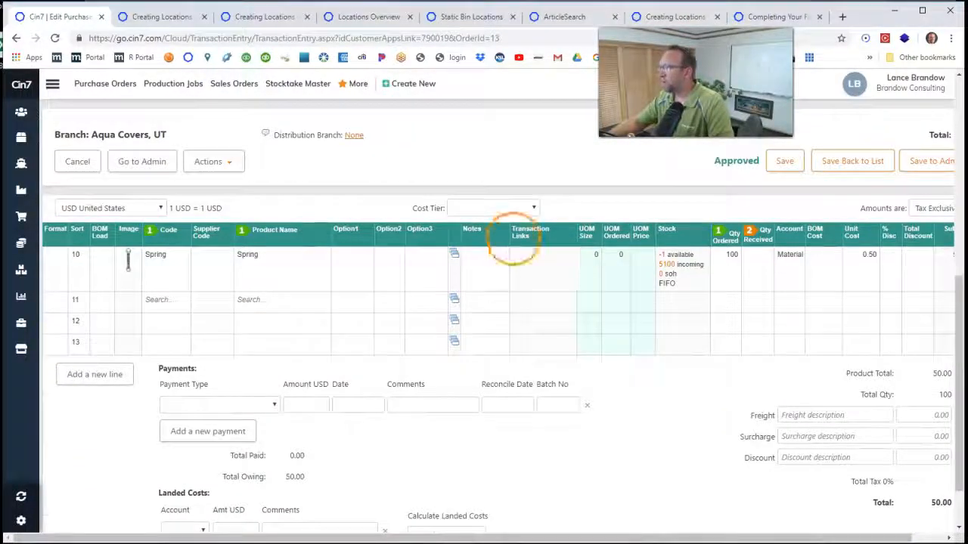
left_click(758, 254)
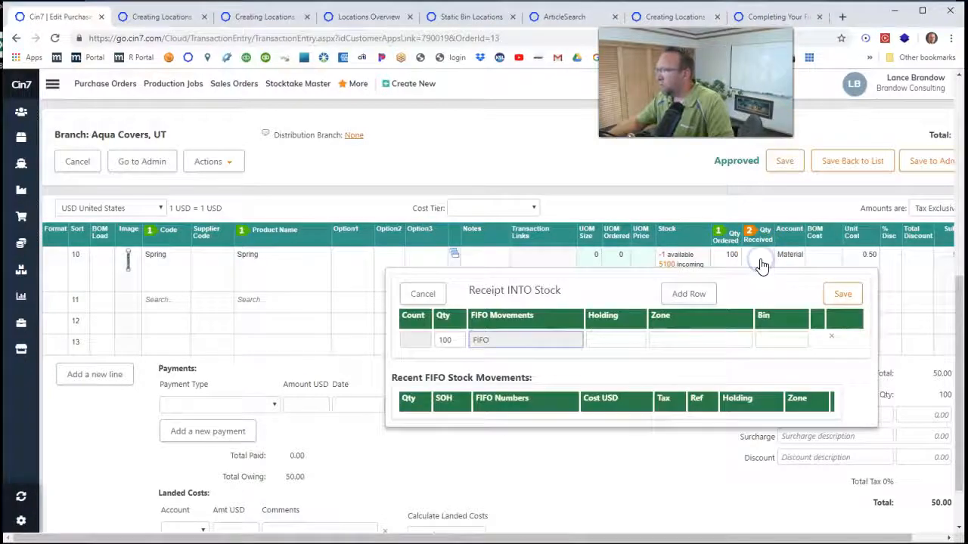
left_click(700, 340)
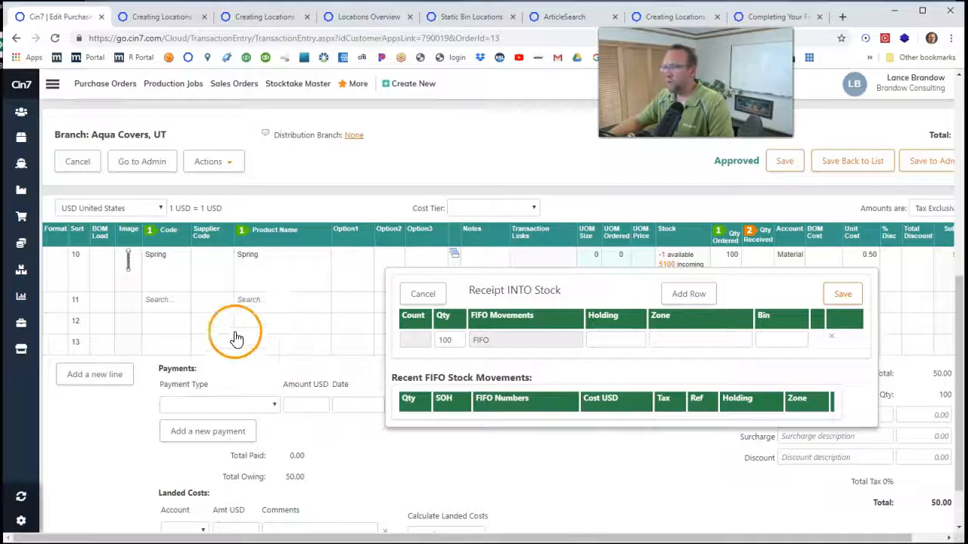
mouse_move(21, 111)
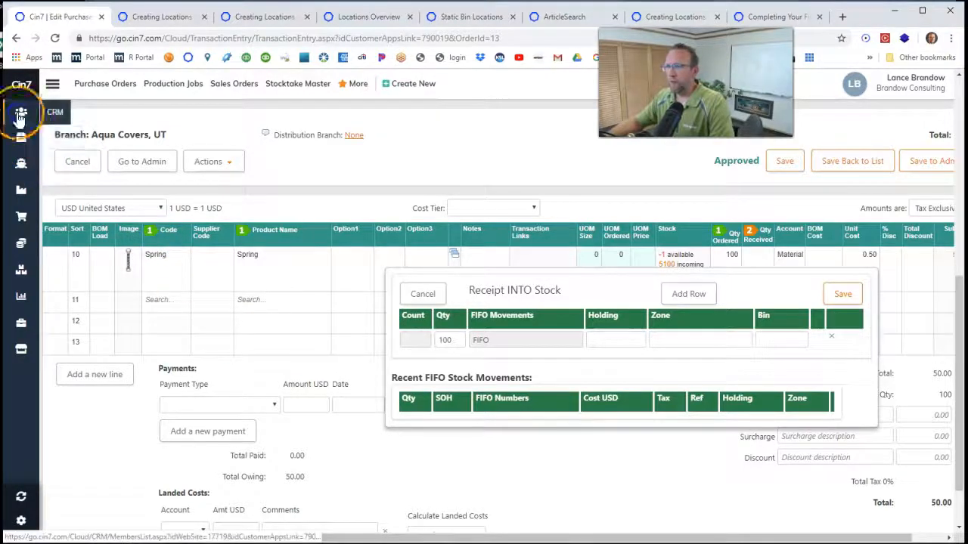
Step: Open the CRM list and filter it to Branch type, leaving Midfield and Aqua Covers
left_click(20, 113)
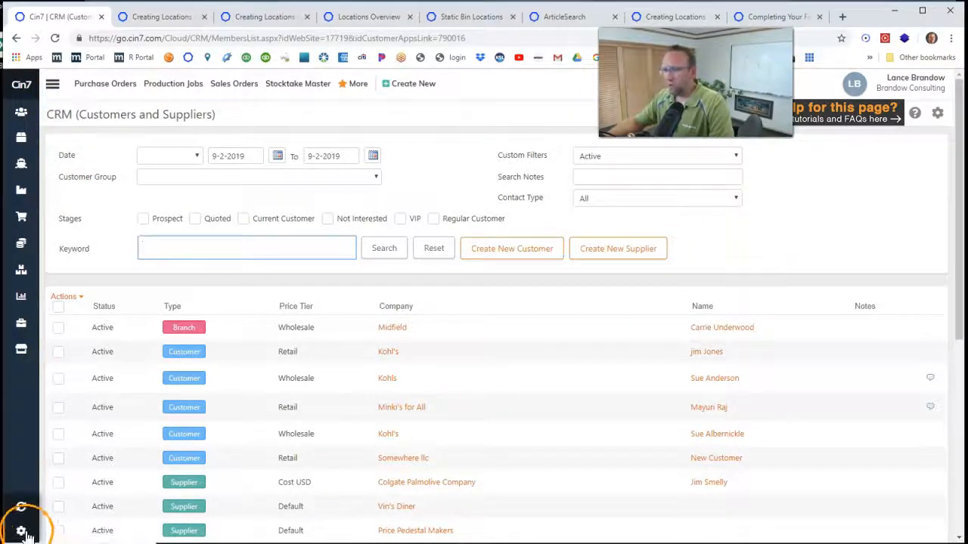
left_click(21, 529)
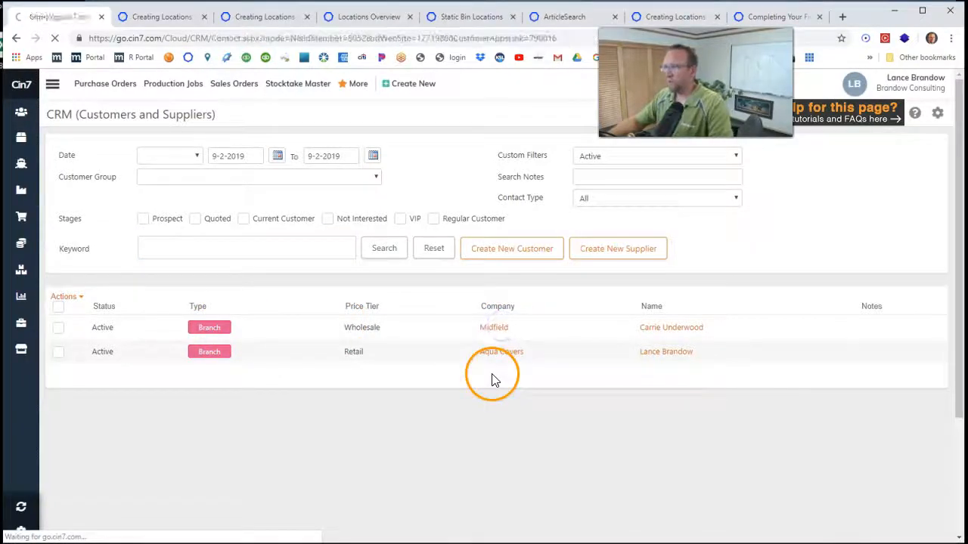
Step: Open the Midfield branch record and scroll to its empty Branch Locations box
left_click(494, 326)
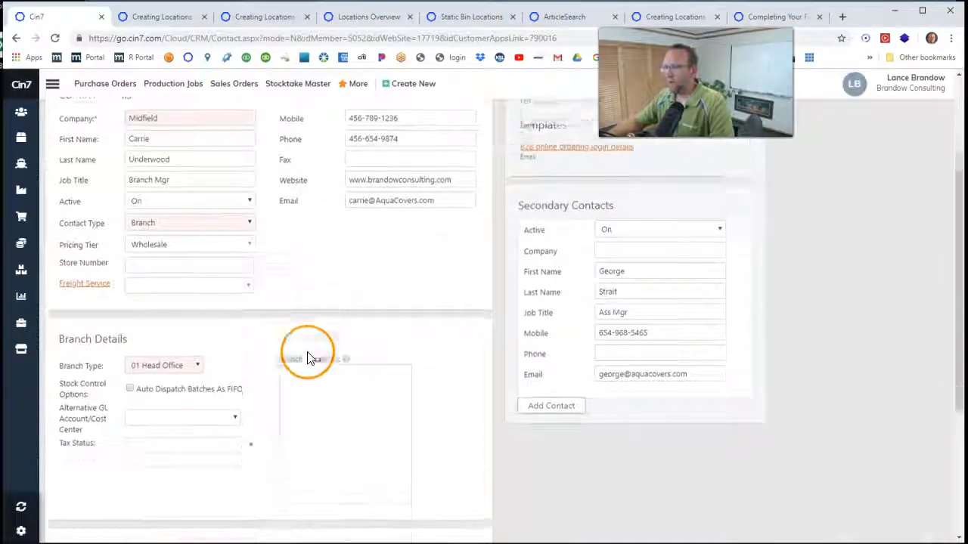
scroll("down", 3)
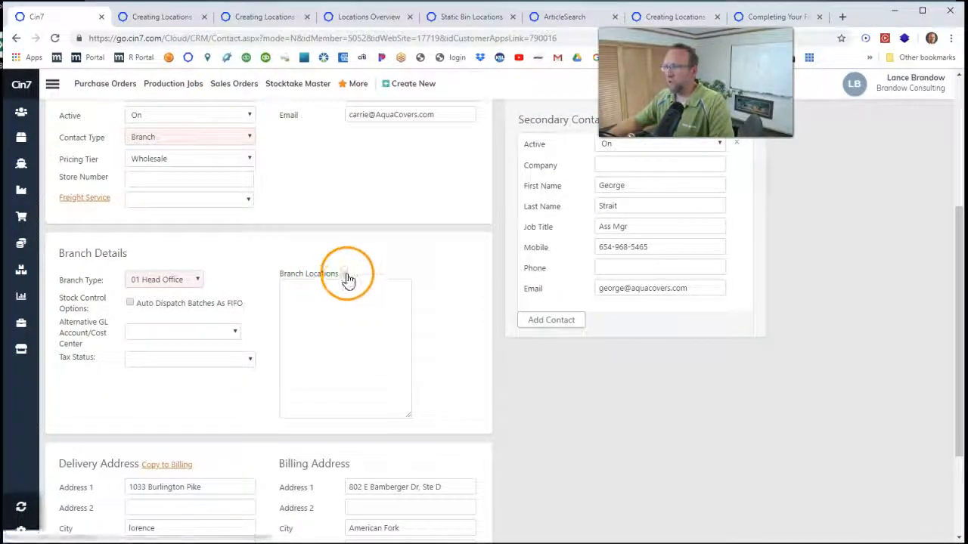
mouse_move(346, 273)
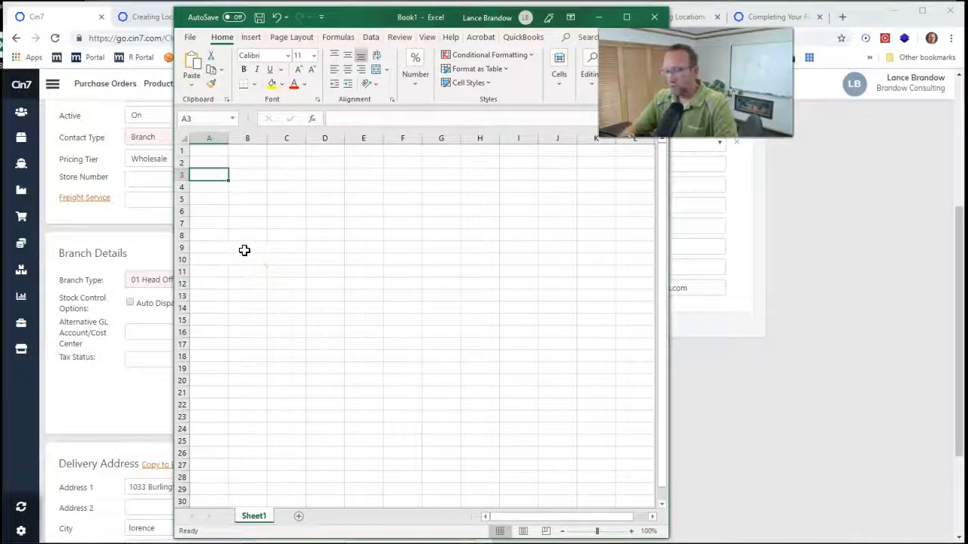
Step: Enter Freezer in A3 and -P1 below it, filling down to -P15 in A18
type("Freezer")
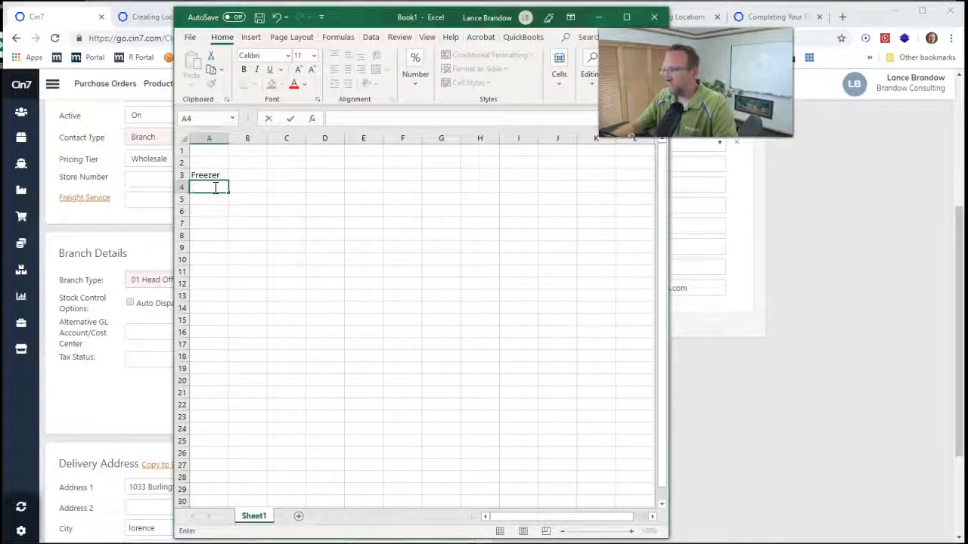
type("-")
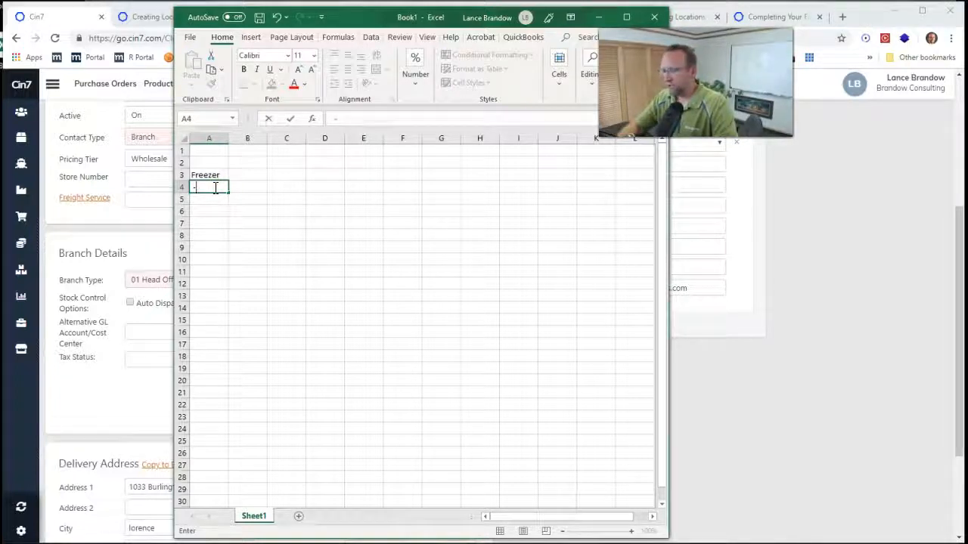
type("P")
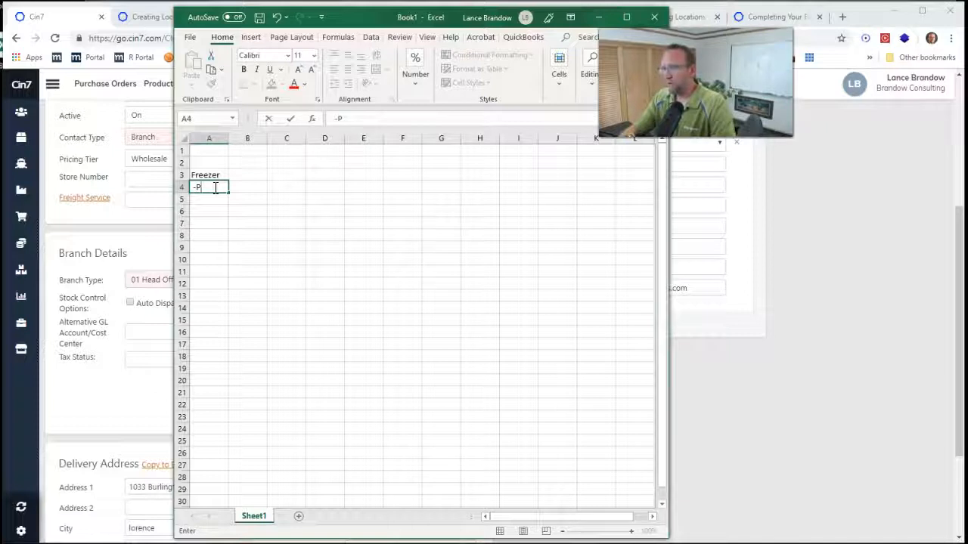
type("1")
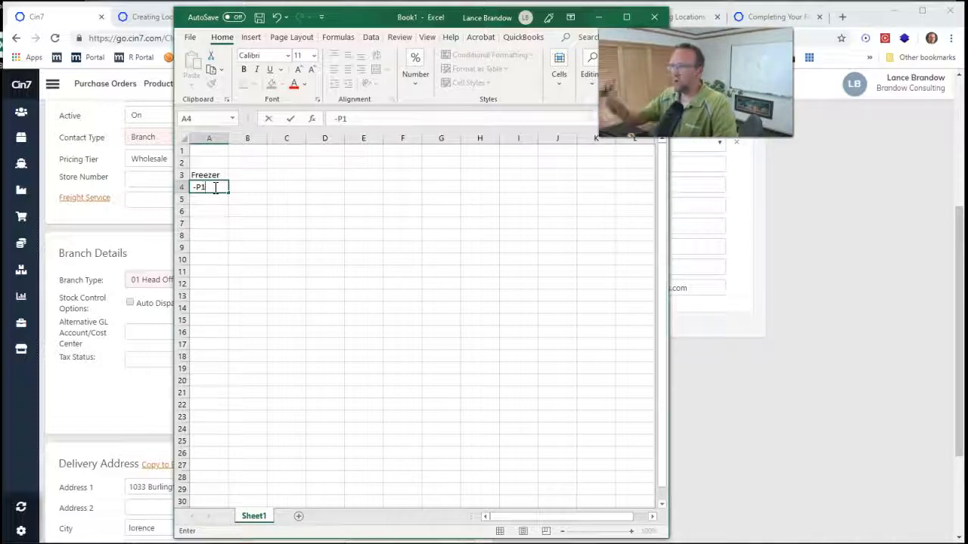
left_click(209, 223)
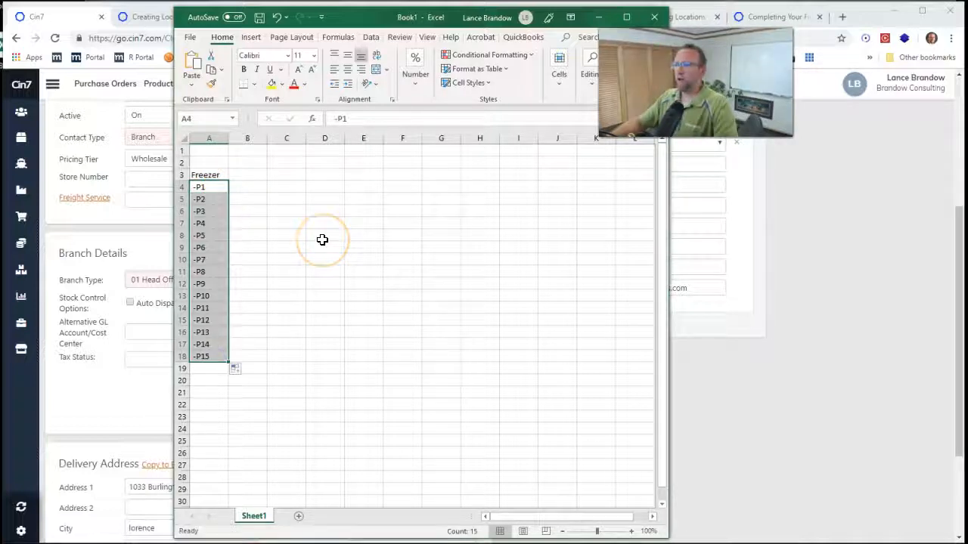
mouse_move(210, 371)
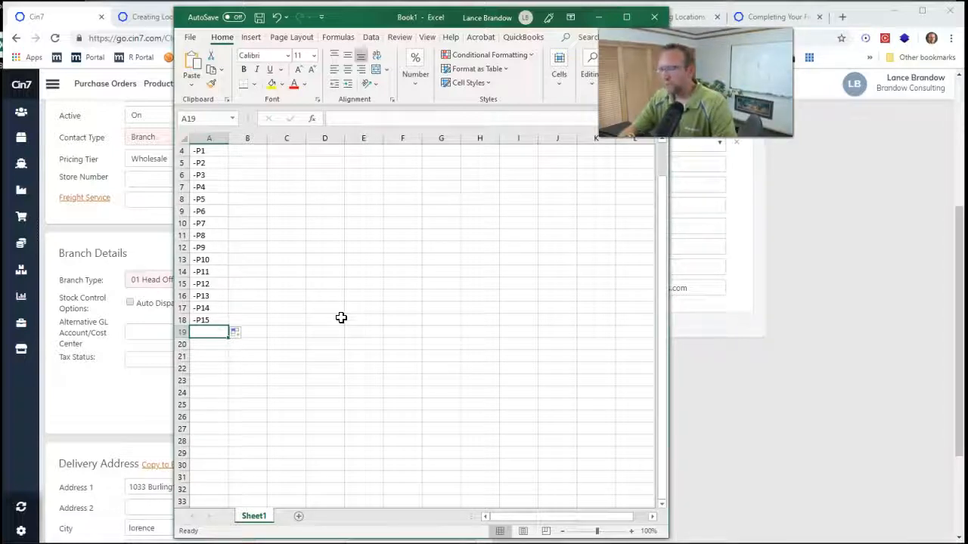
Step: Enter the Aisle 1 heading and fill bins -A1 to -A4 beneath it
type("Aisle 1")
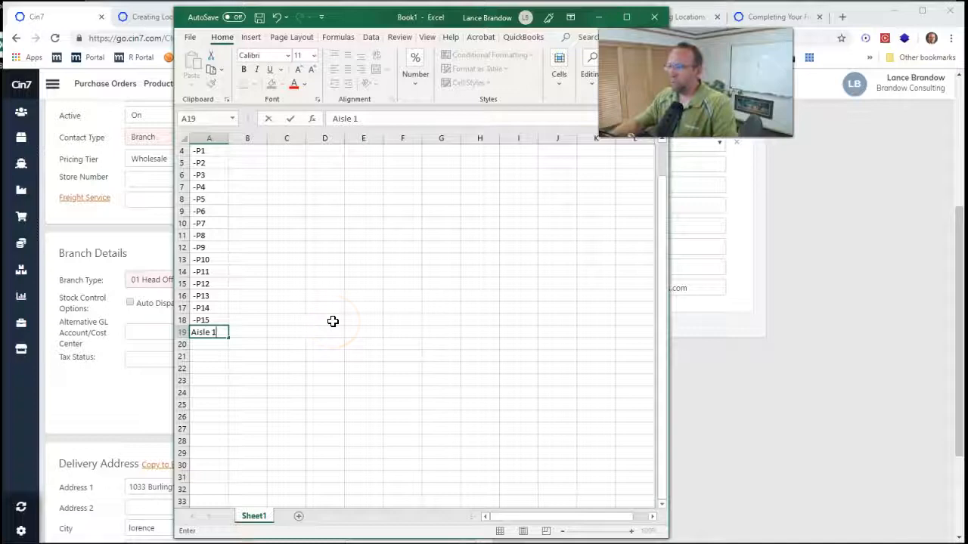
key("enter")
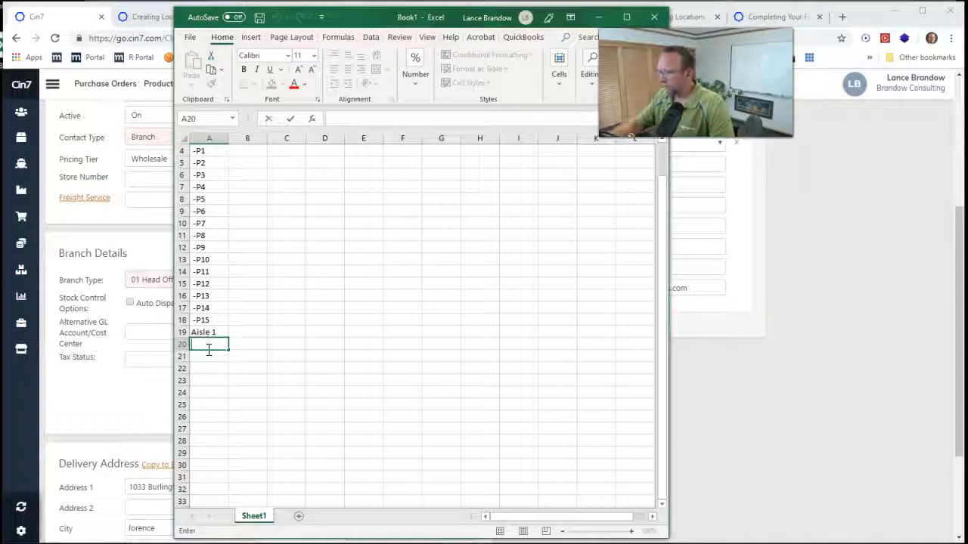
type("-")
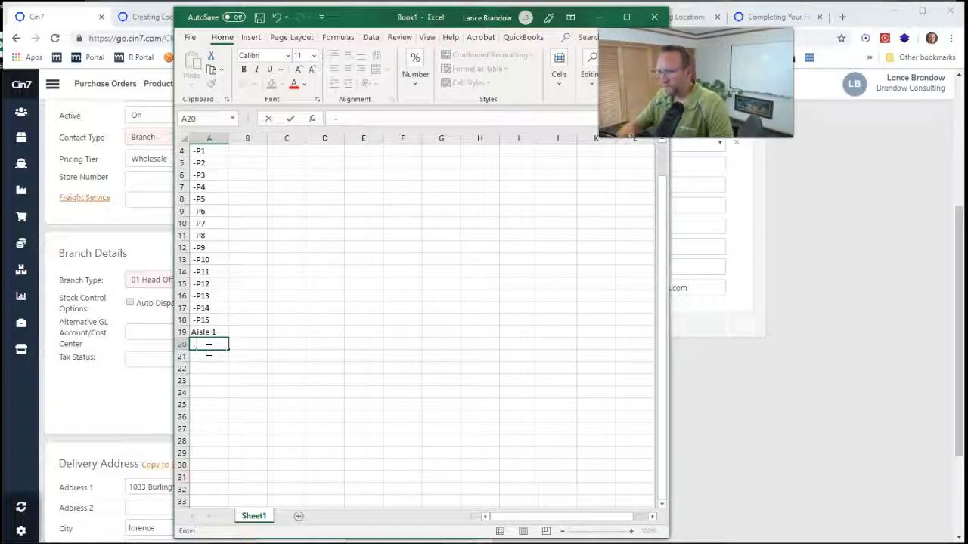
type("-A1")
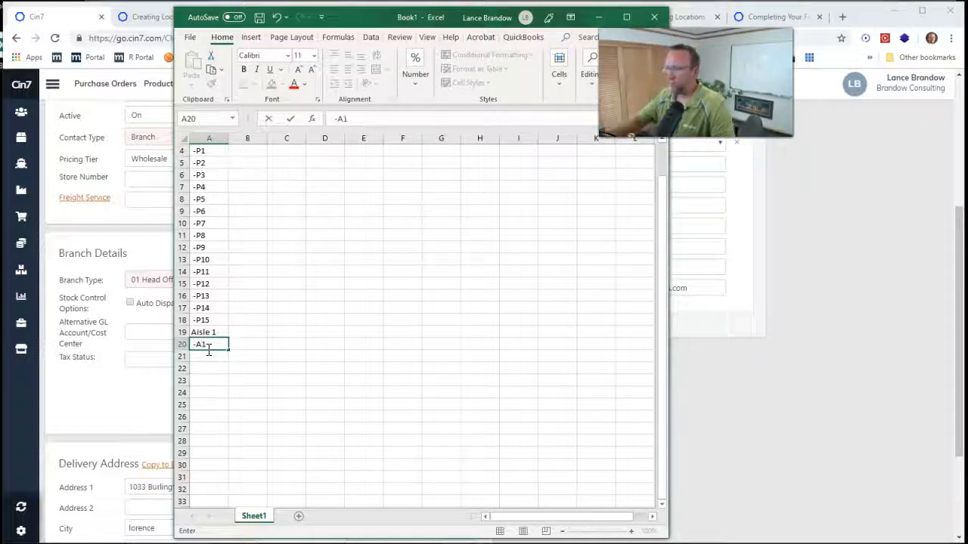
left_click_drag(226, 350, 225, 384)
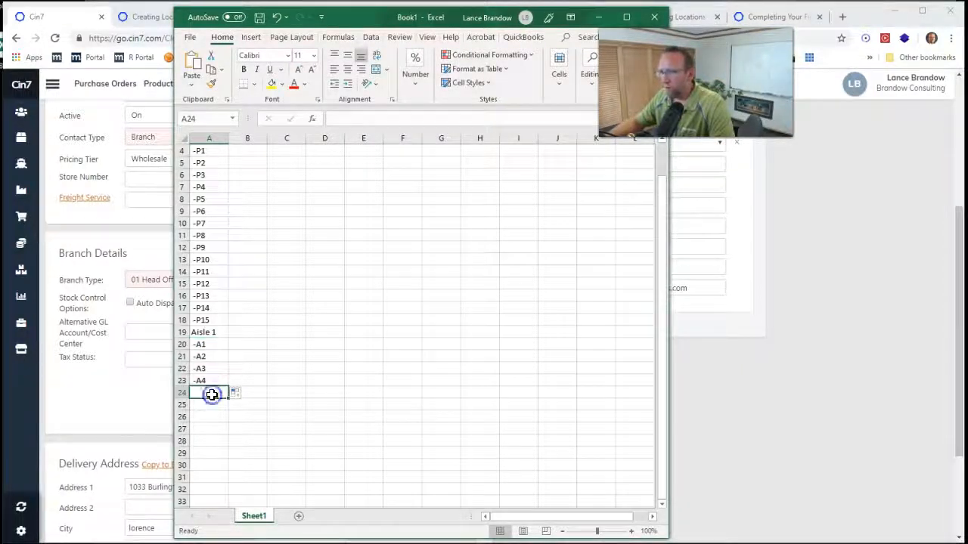
Step: Add bins -B1 to -B4 and select the helper cell beside row 28
type("-B1")
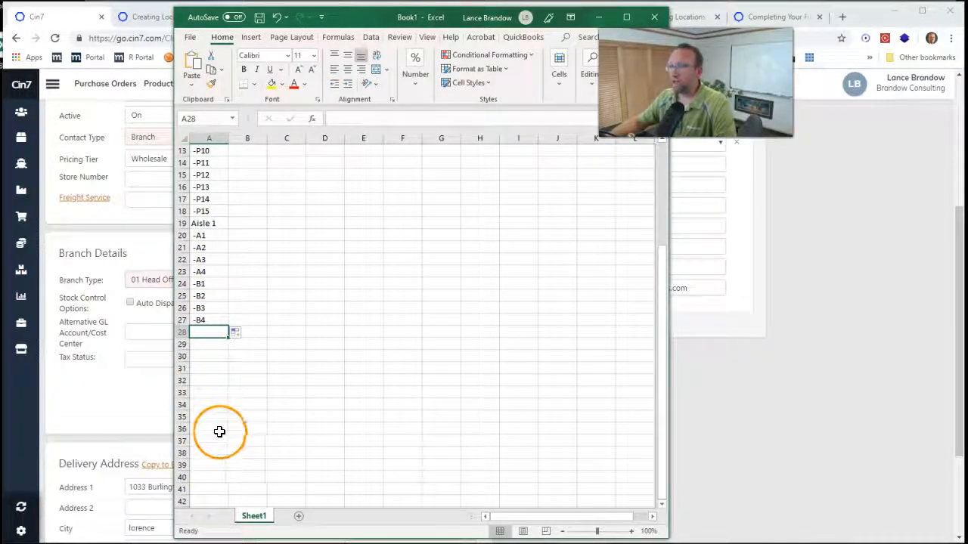
scroll("down", 3)
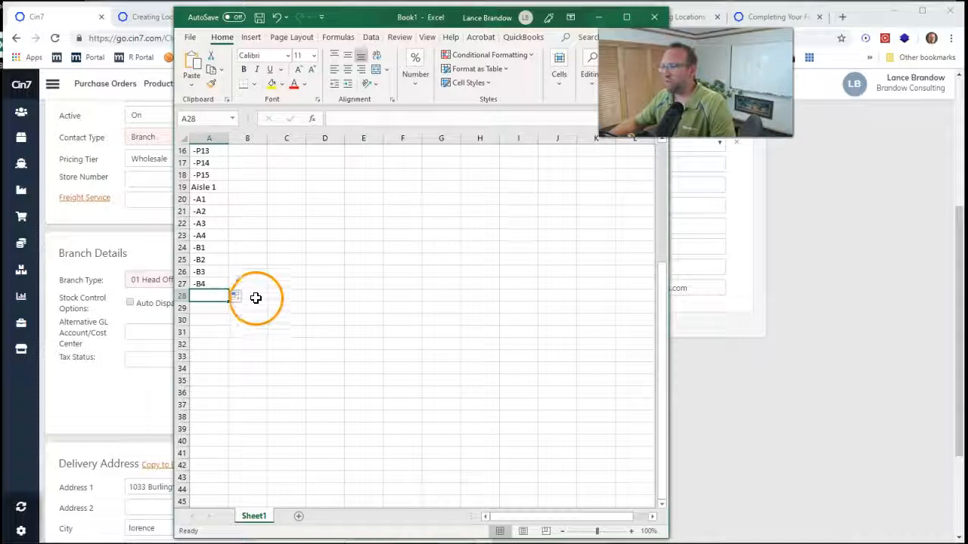
left_click(247, 308)
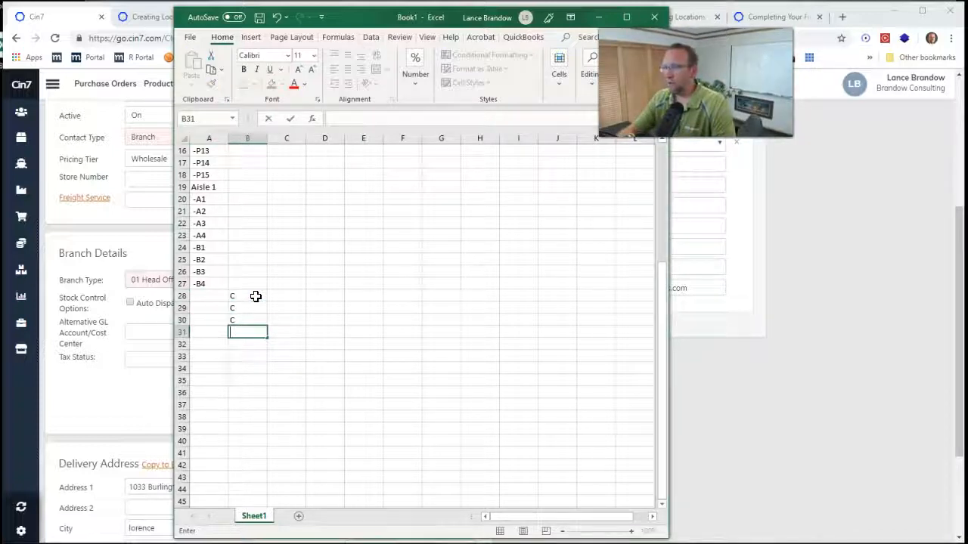
Step: Build bins -C1 to -G4 in A28:A47 with =CONCATENATE(" -",B28,C28) from letter/number columns
type("C")
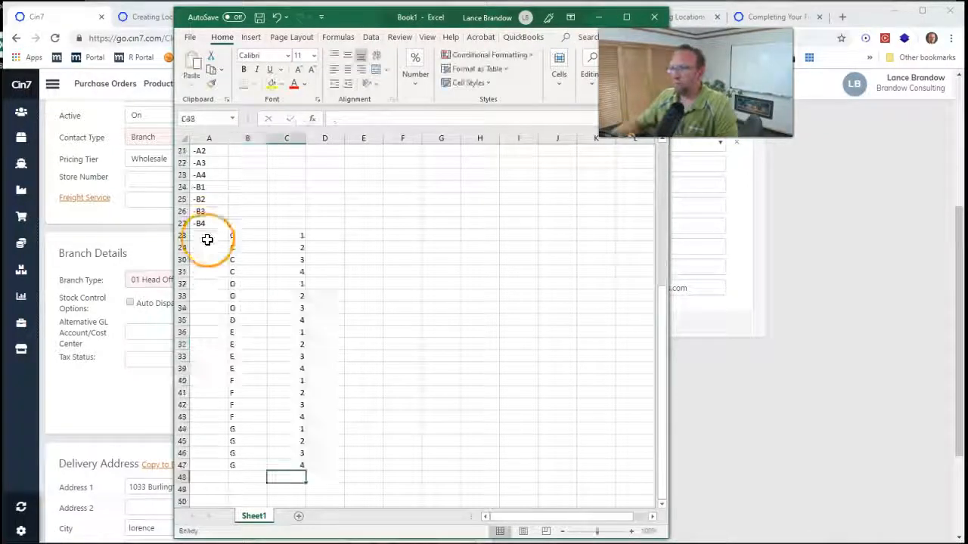
left_click(209, 235)
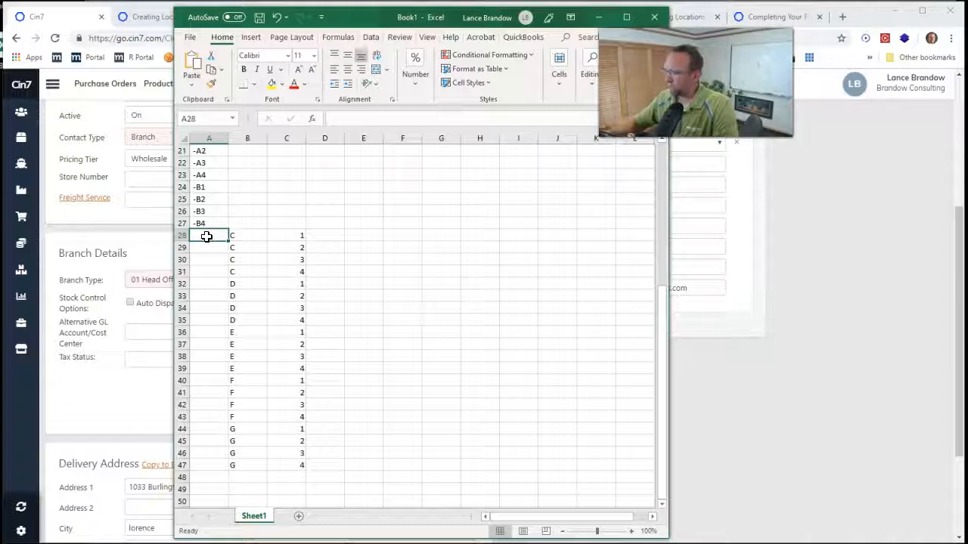
type("=con")
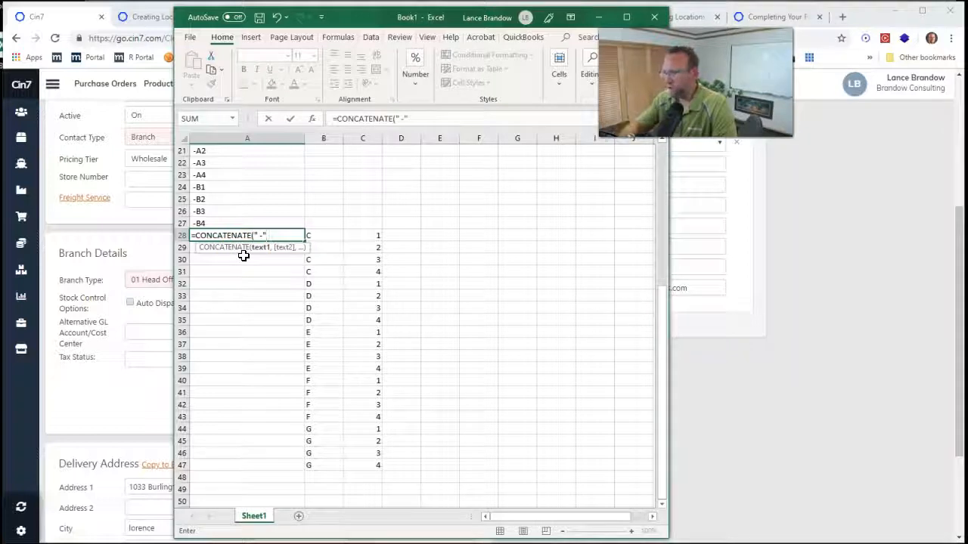
left_click(323, 235)
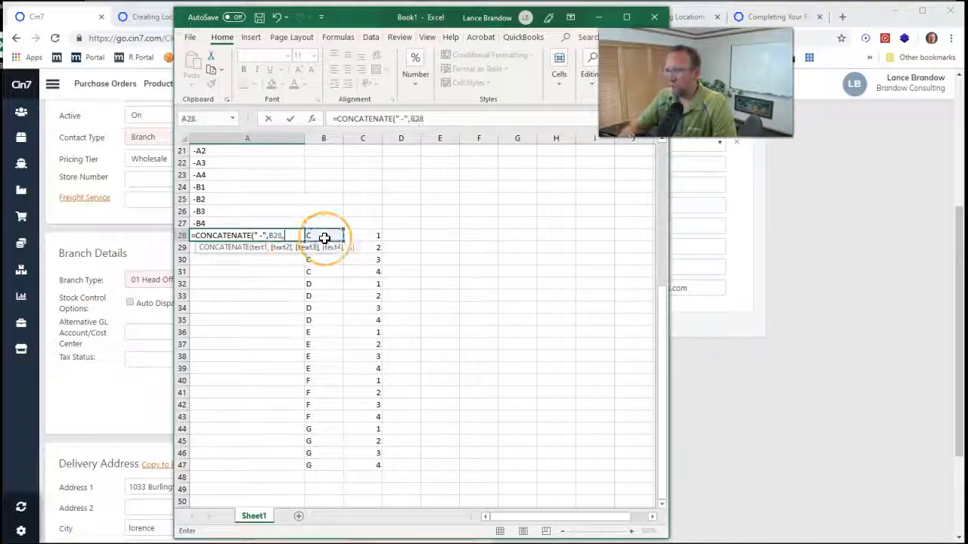
left_click(362, 235)
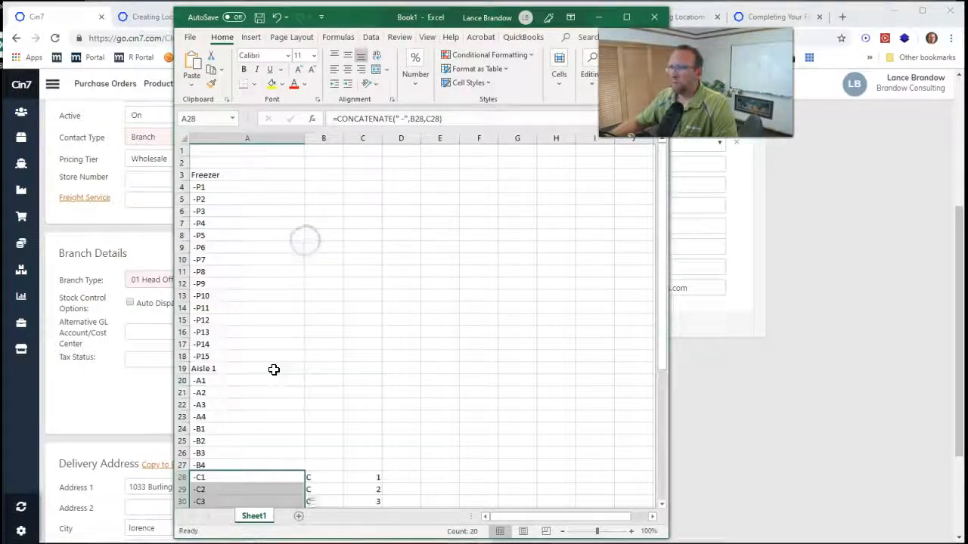
scroll("down", 3)
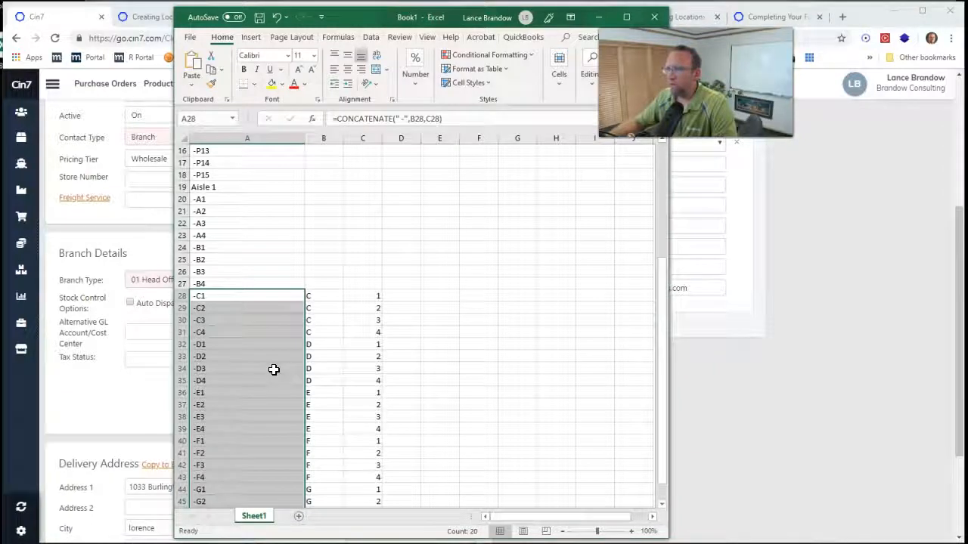
left_click(274, 365)
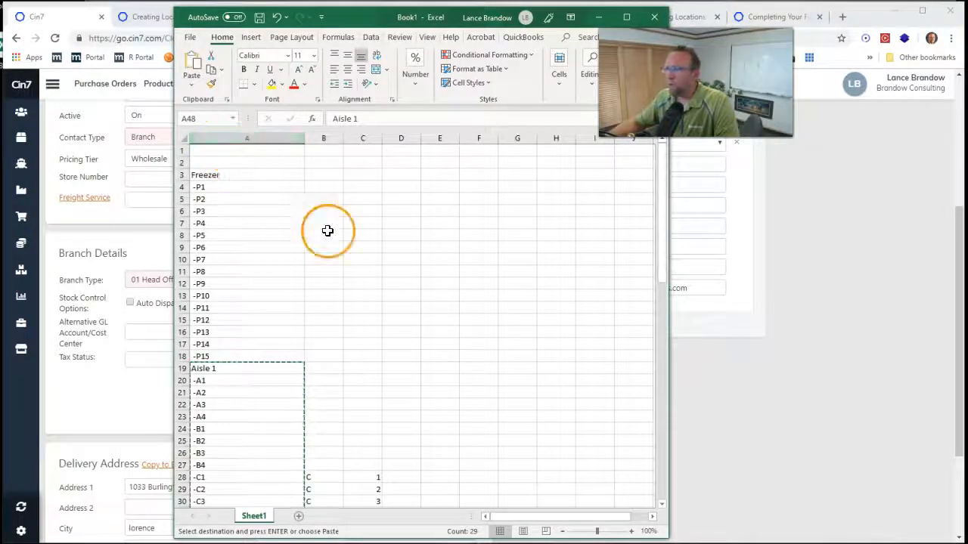
Step: Renumber the pasted copies of the Aisle 1 block as Aisle 2 and Aisle 3
scroll("down", 3)
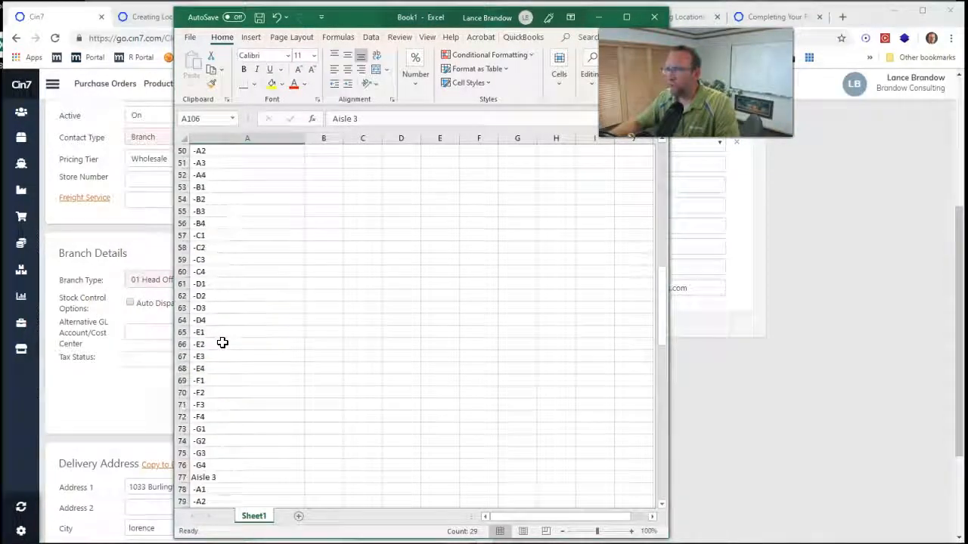
double_click(219, 211)
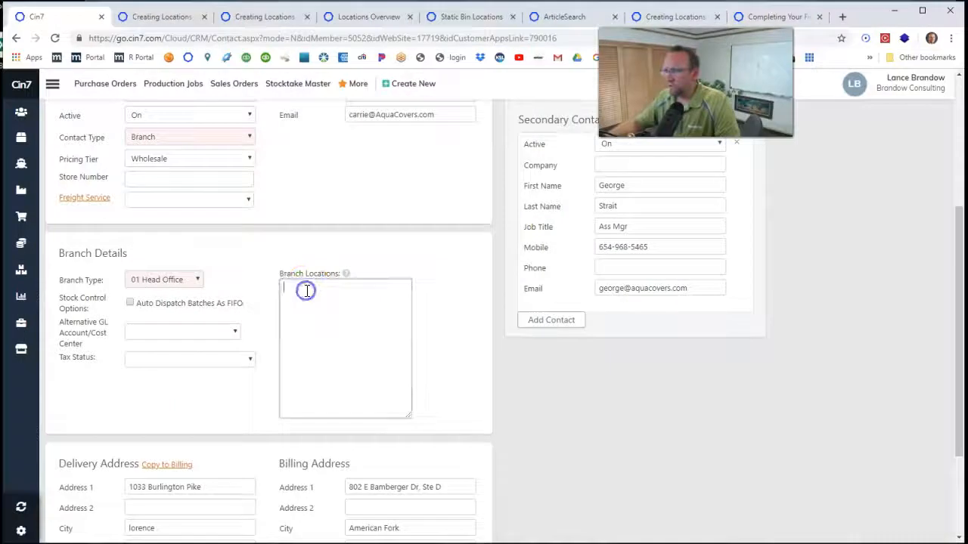
Step: Paste the aisle and bin list into Midfield's Branch Locations box
right_click(306, 291)
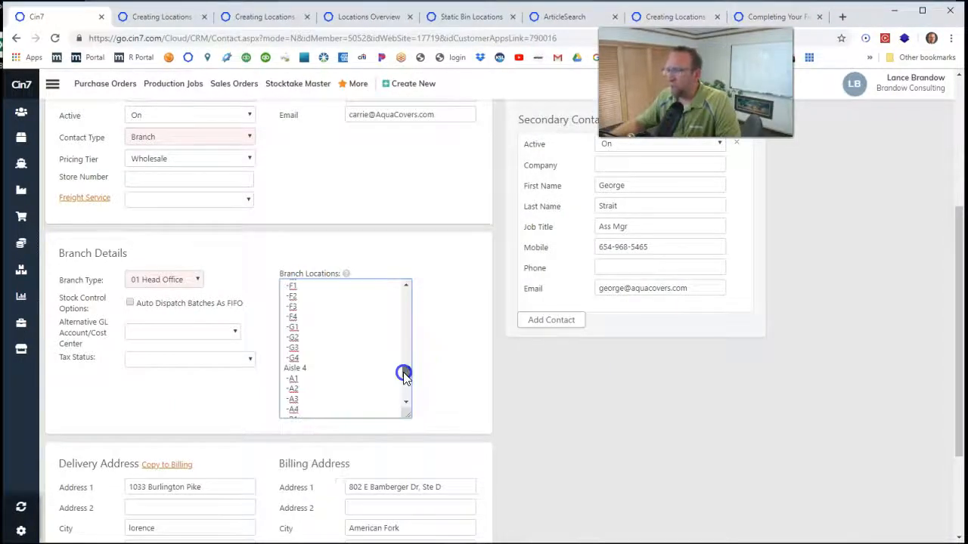
scroll("down", 3)
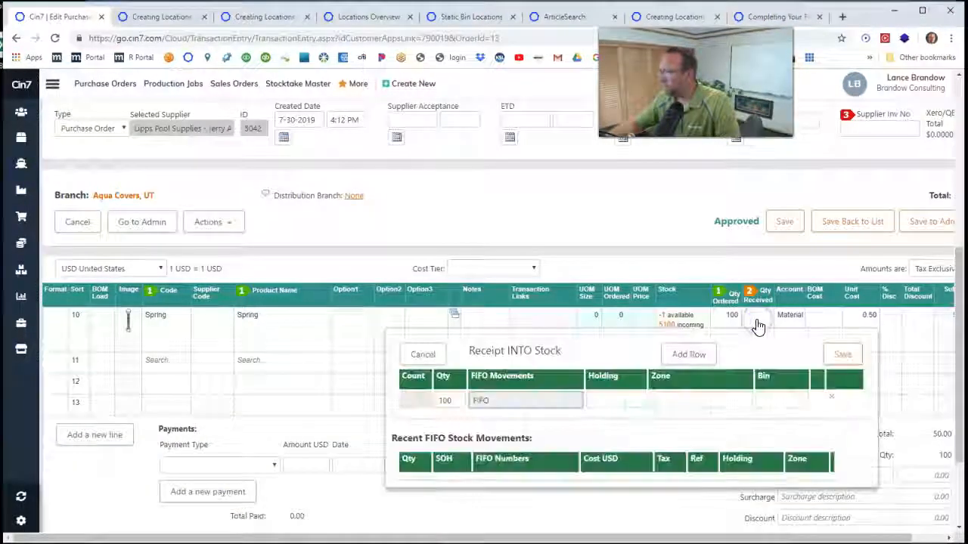
Step: Set the Spring receipt's zone to Aisle 1 and bin to A4, then save
left_click(699, 339)
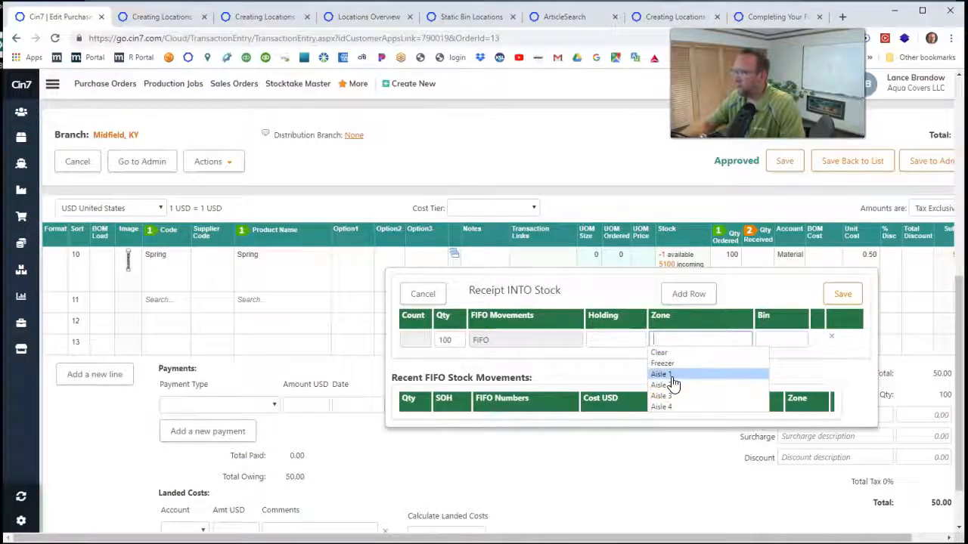
left_click(660, 374)
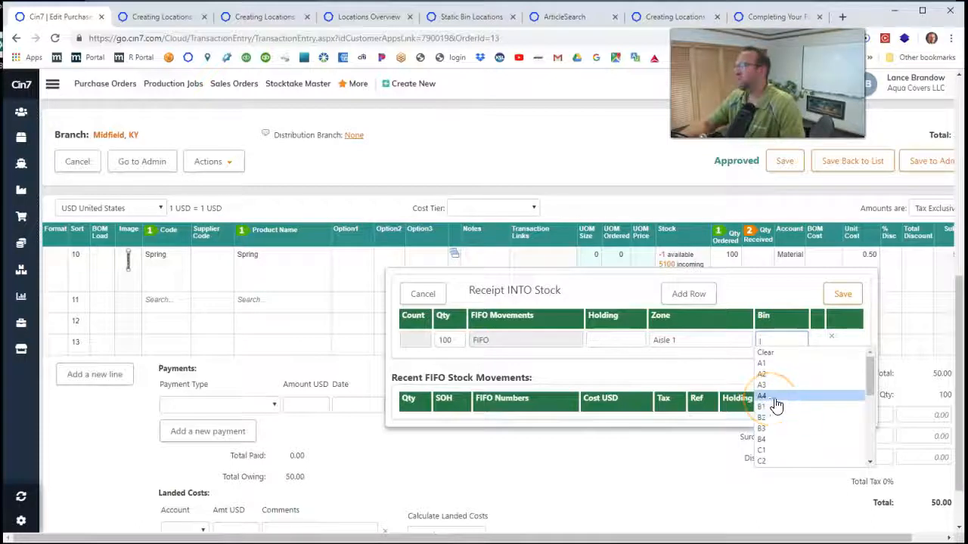
left_click(762, 396)
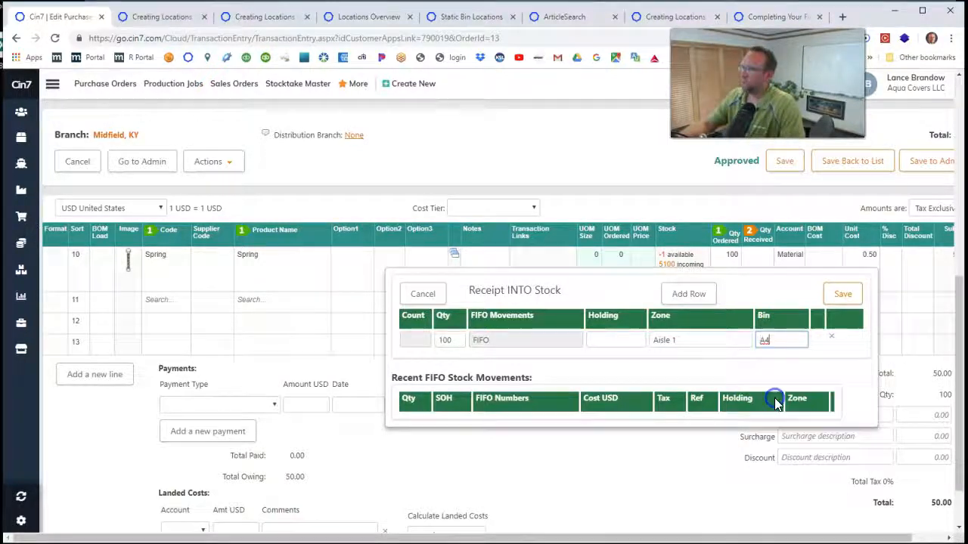
left_click(842, 293)
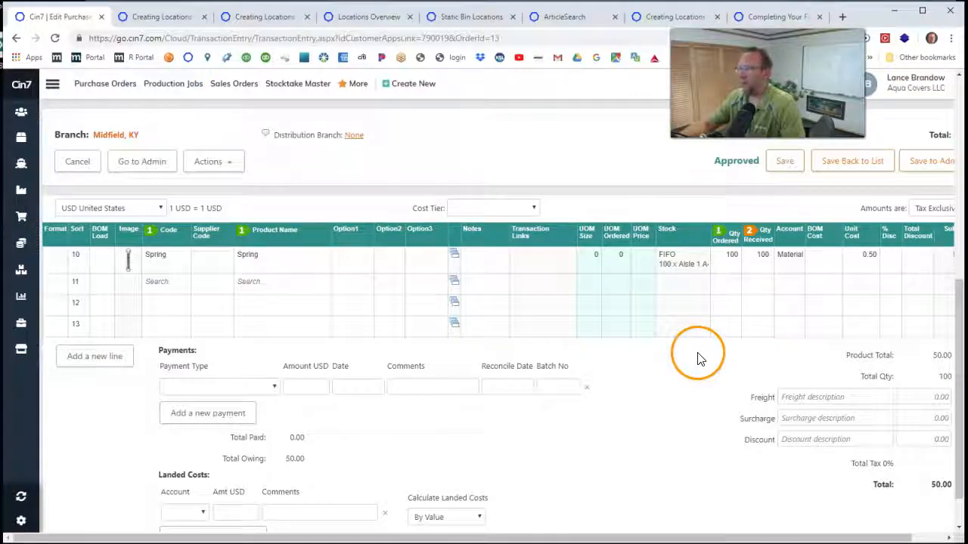